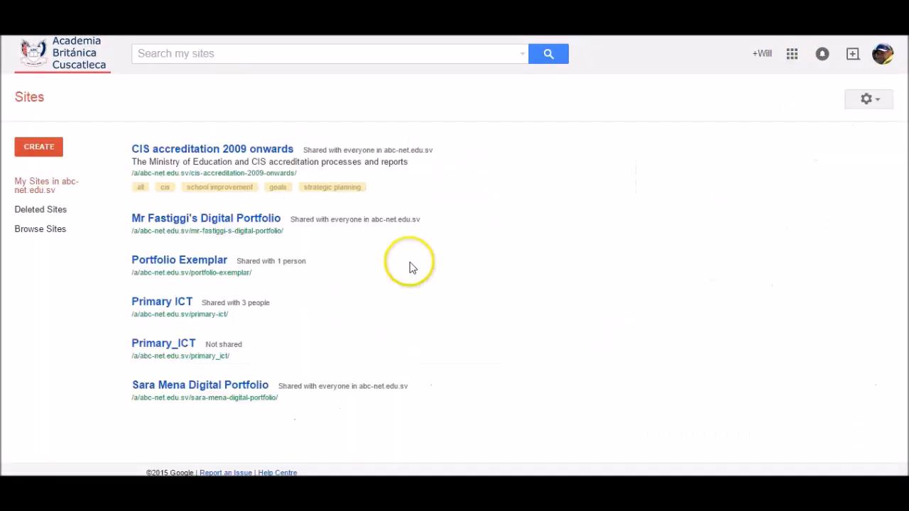
mouse_move(383, 267)
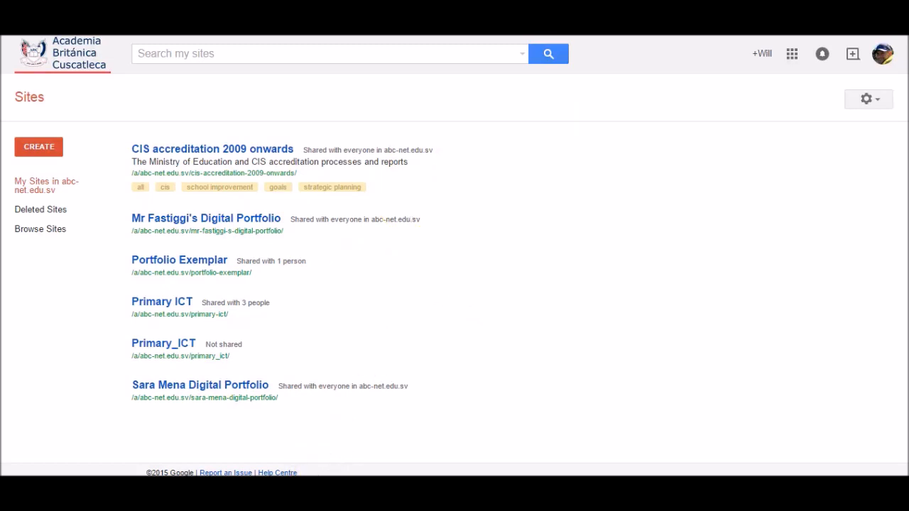
- Start a new site named 'Fred Flinstone Digital Portfolio' and choose the Notebook theme
left_click(38, 147)
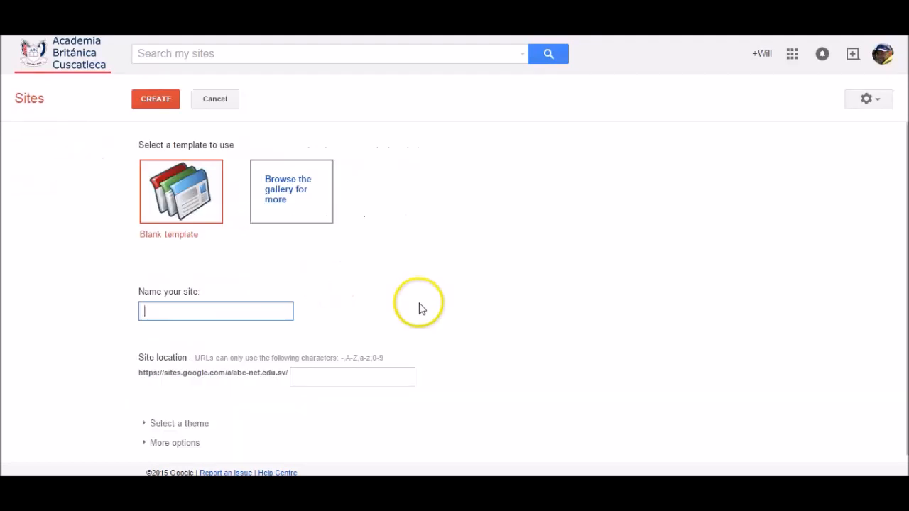
type("Fred Flinstone Digital Portfo")
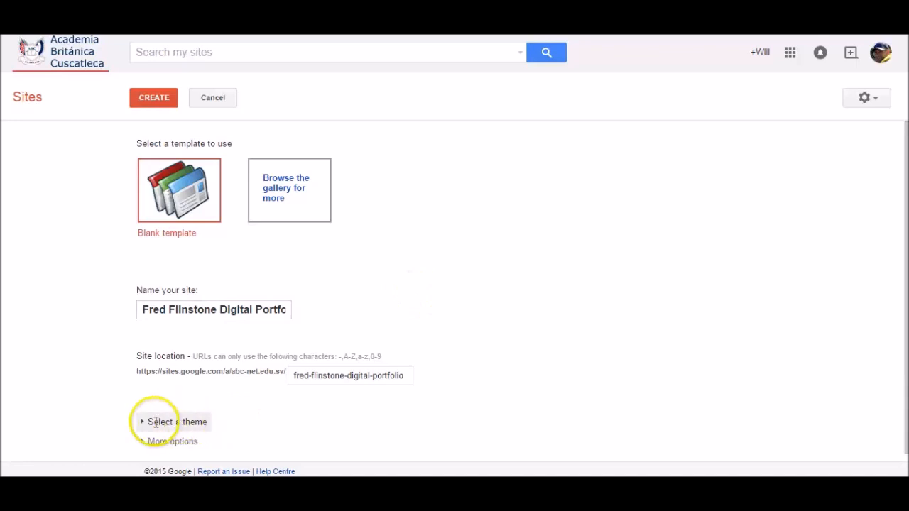
left_click(157, 422)
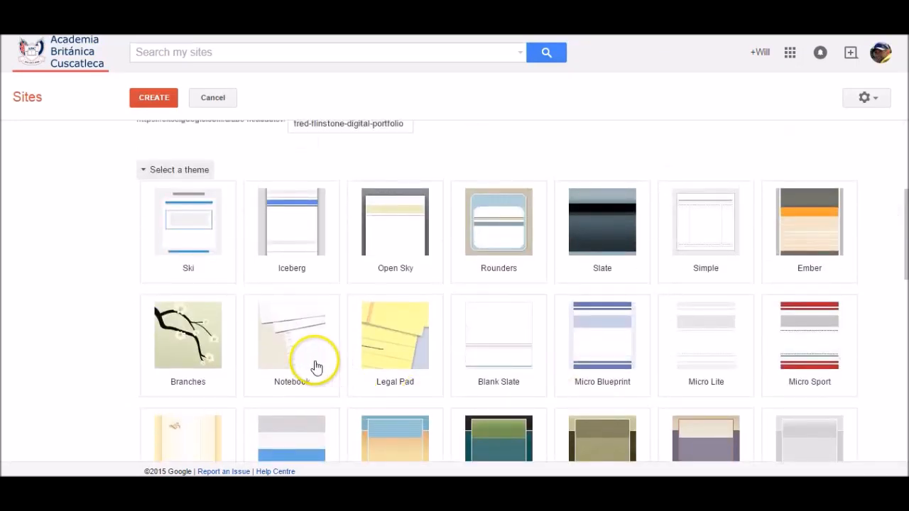
left_click(291, 335)
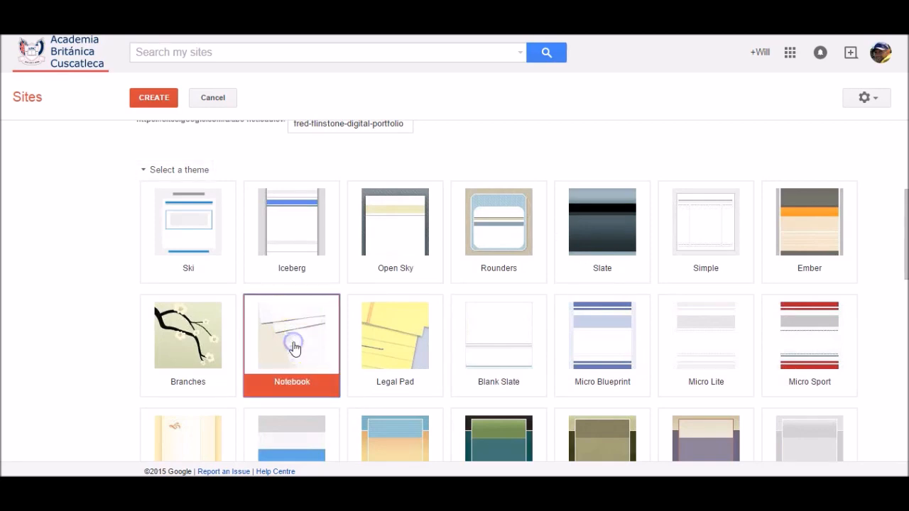
- Build the Fred Flinstone Digital Portfolio site from the filled-in creation form
left_click(153, 97)
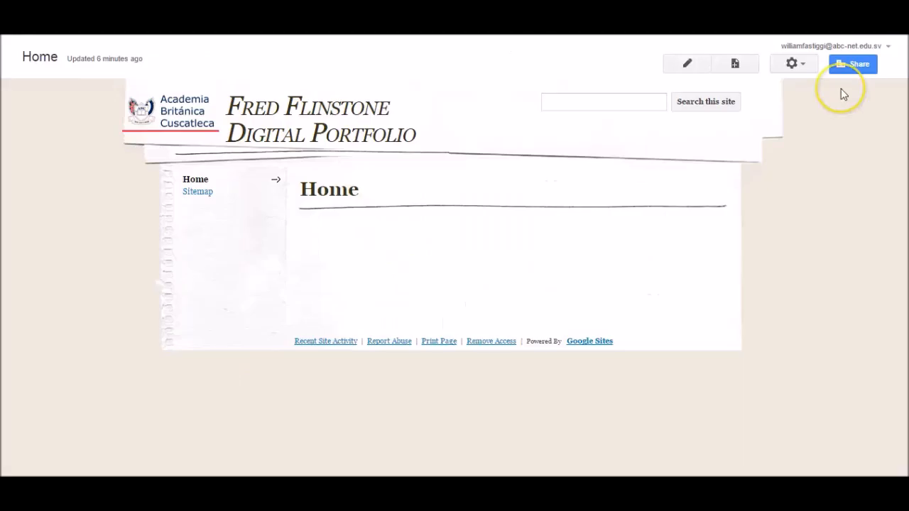
mouse_move(844, 94)
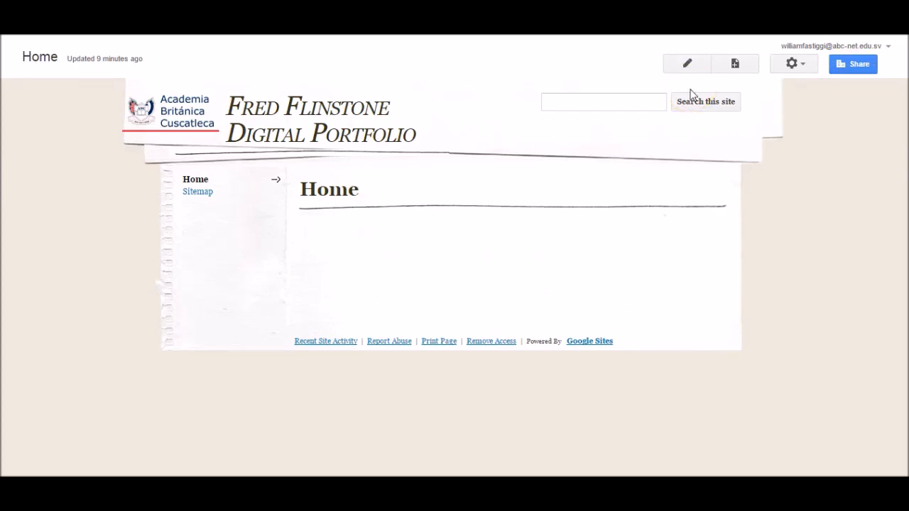
mouse_move(686, 63)
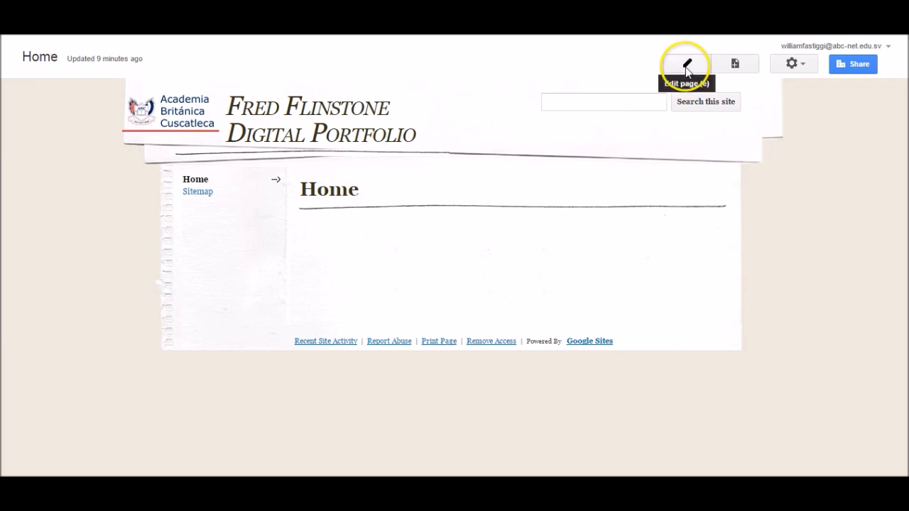
- Write the Computing & ICT welcome message signed 'Fred Flinstone' on Home and save
left_click(686, 64)
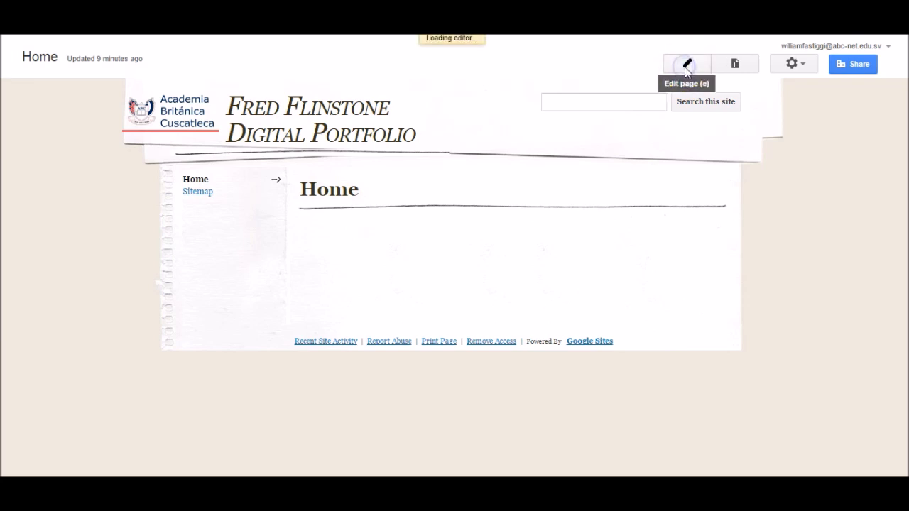
left_click(687, 64)
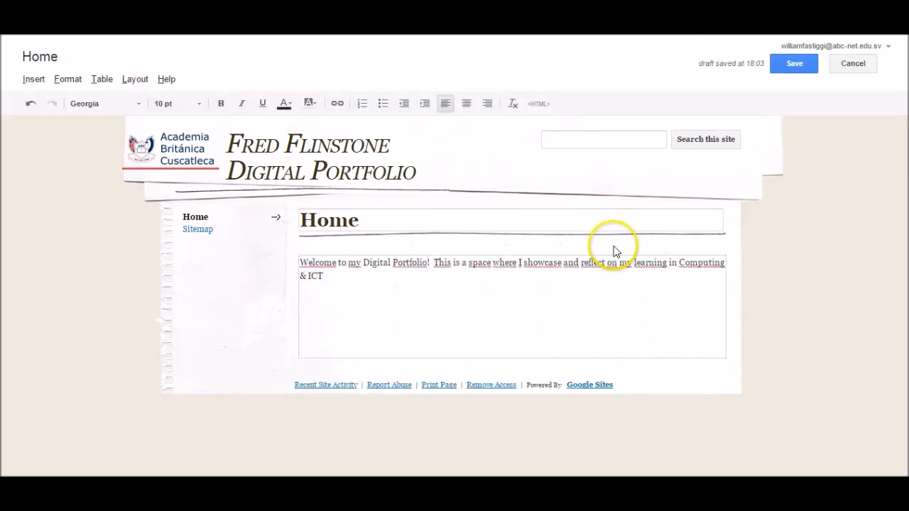
type("Fred Flinstone")
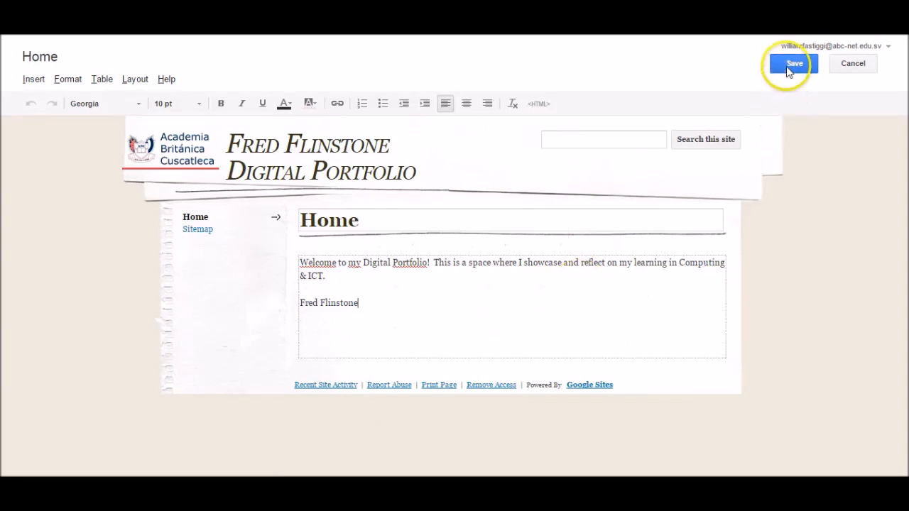
left_click(793, 63)
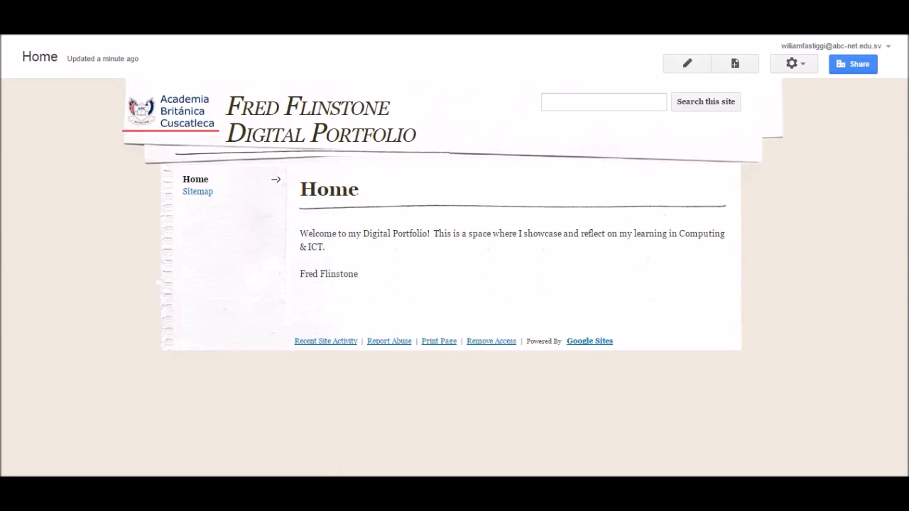
- Create a top-level page named 'Computer Science'
left_click(735, 63)
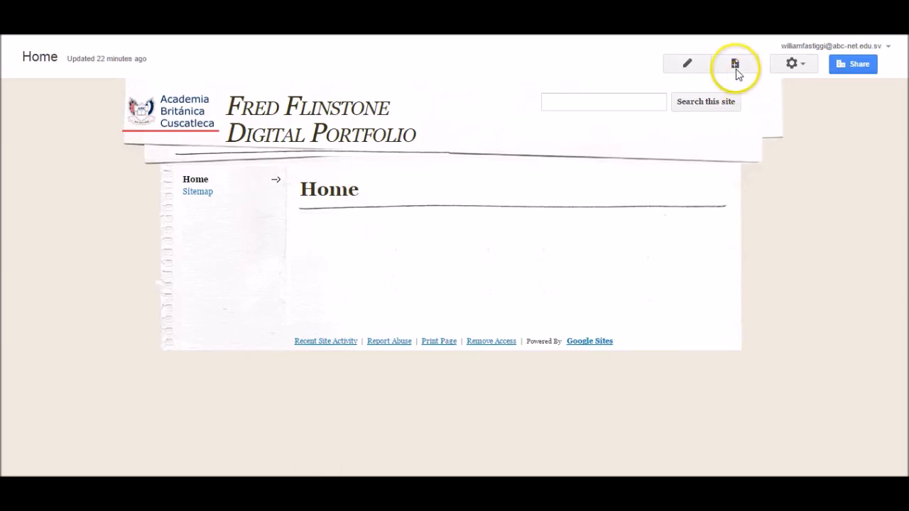
left_click(735, 64)
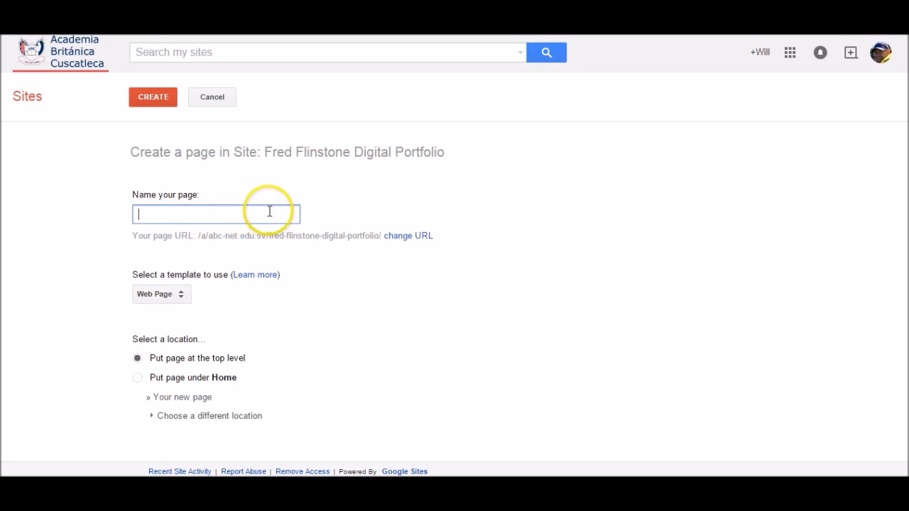
type("Computer Science")
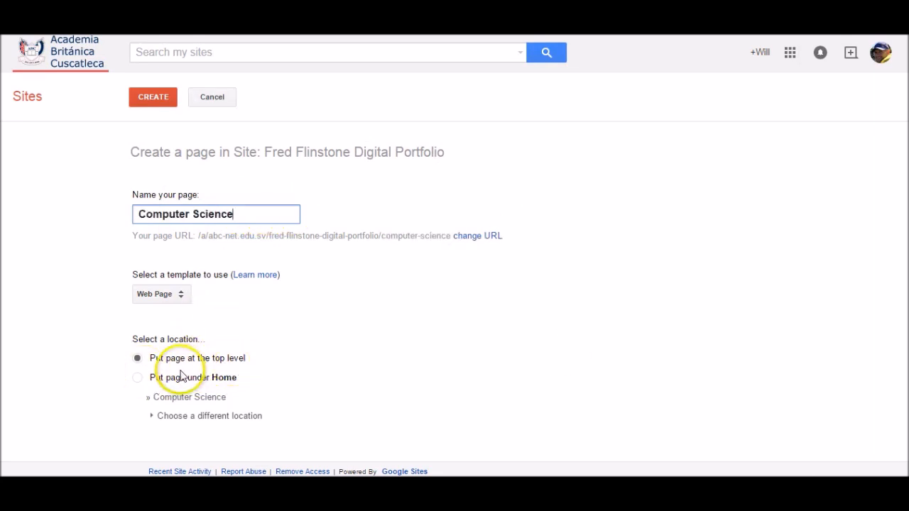
mouse_move(188, 370)
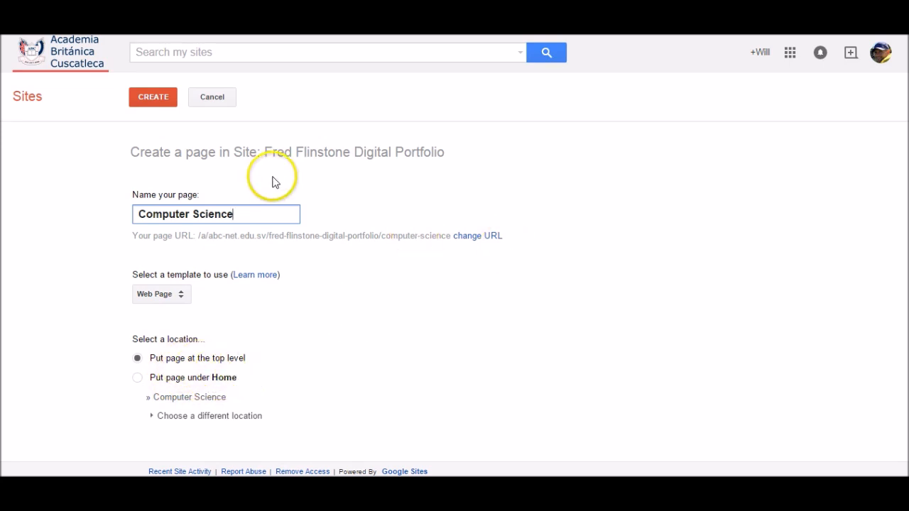
left_click(152, 97)
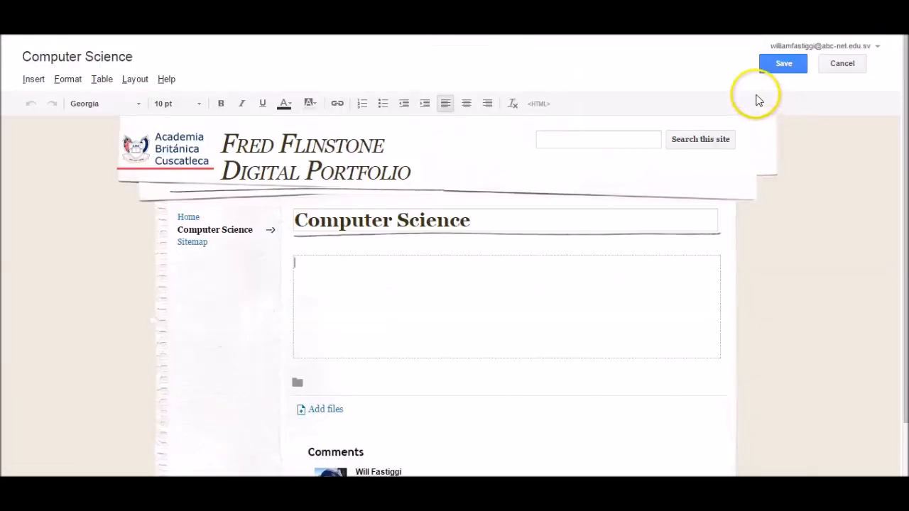
left_click(783, 63)
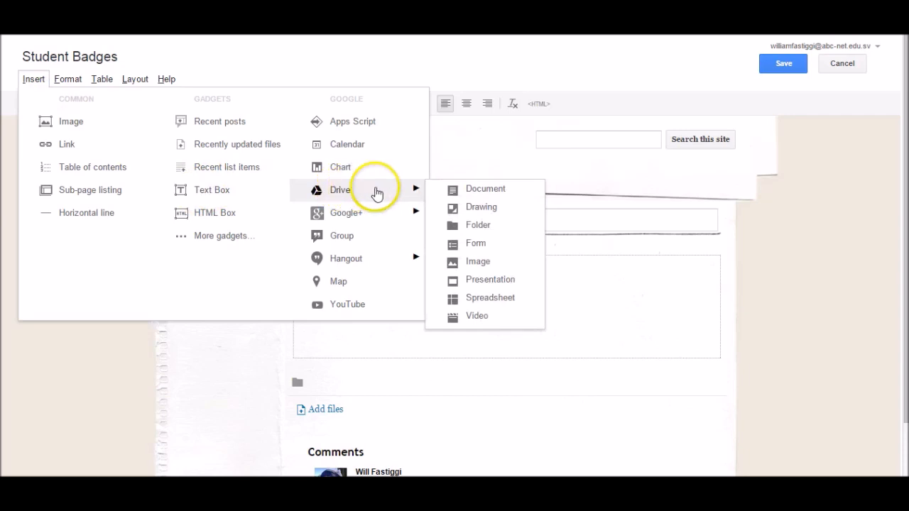
mouse_move(476, 298)
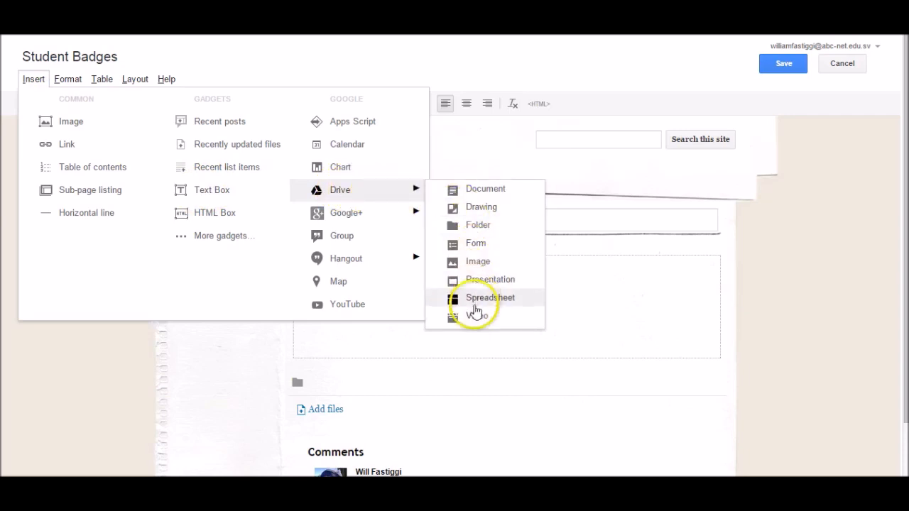
- Pick the 'Copy of Student Badge template' file from the Drive spreadsheet picker
left_click(490, 298)
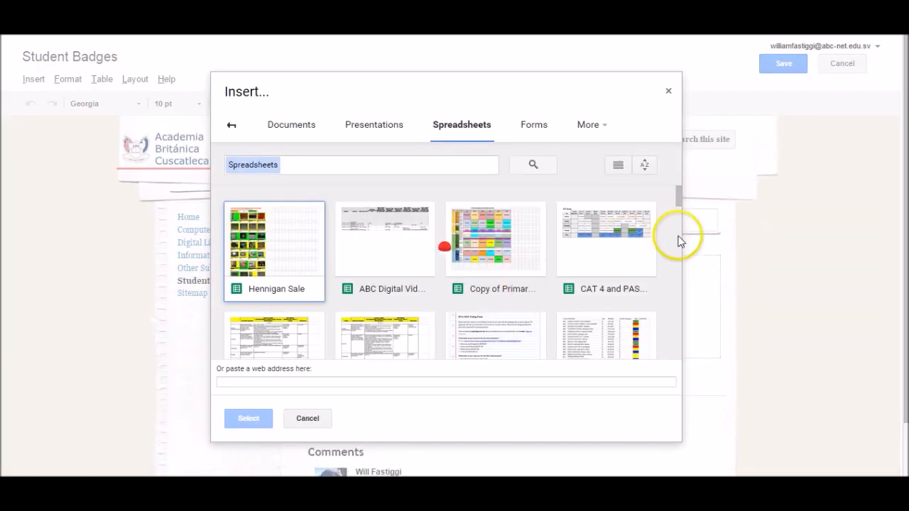
scroll("down", 3)
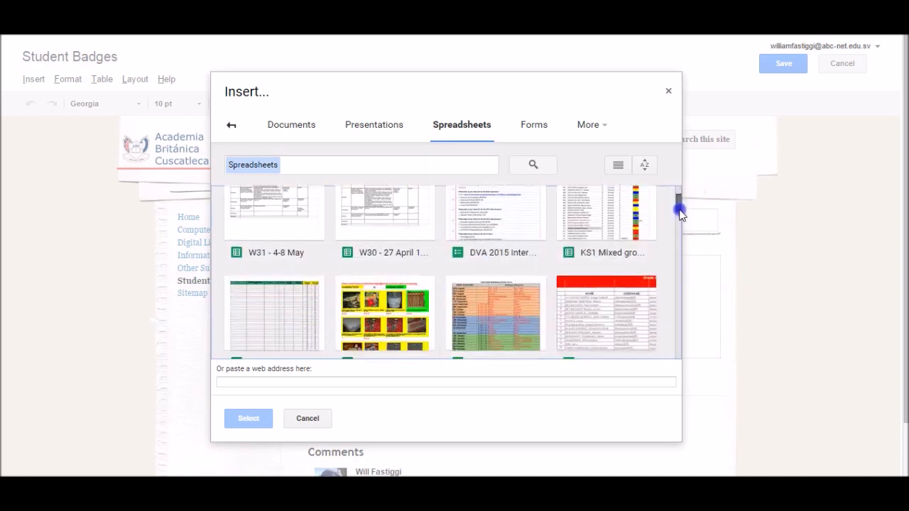
scroll("down", 3)
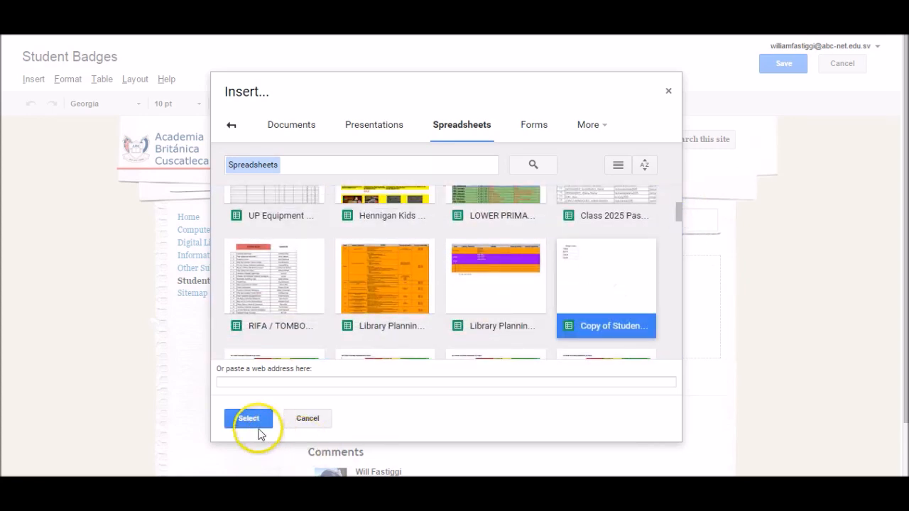
- Insert the Student Badge spreadsheet with border, title and height 600, then save
left_click(249, 417)
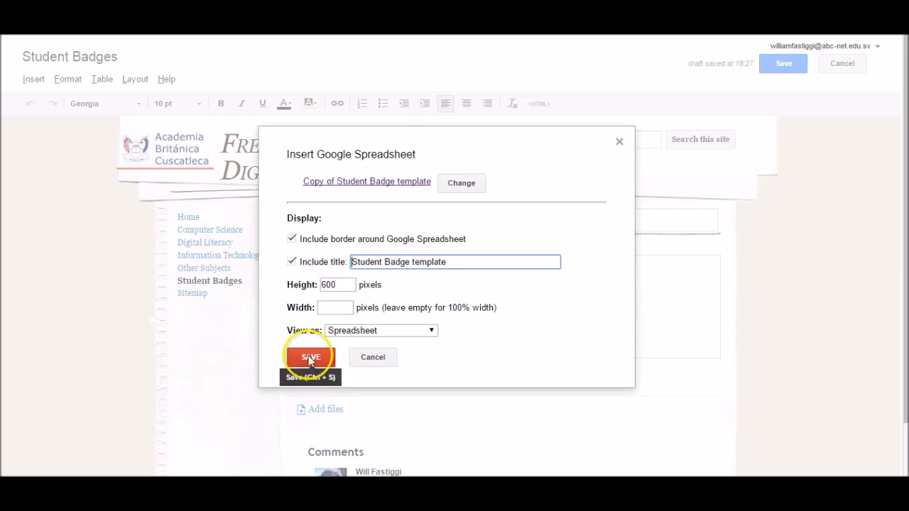
left_click(311, 356)
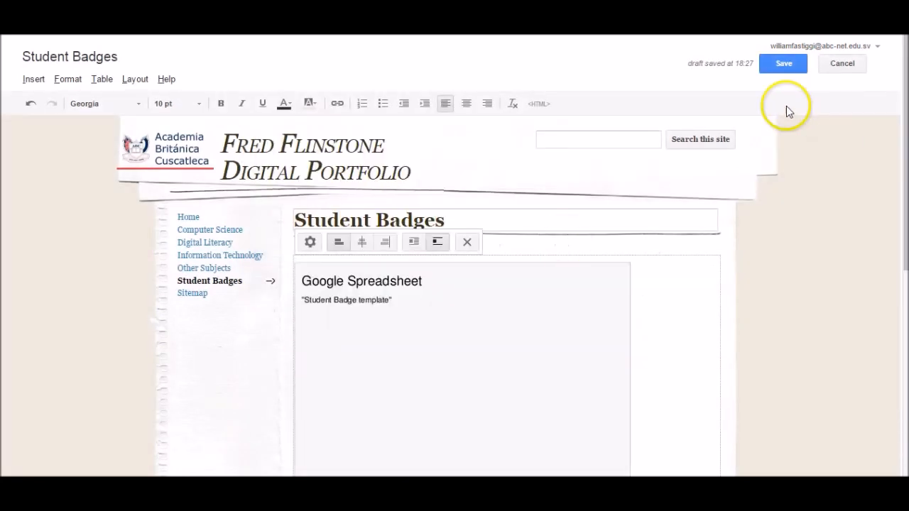
left_click(784, 63)
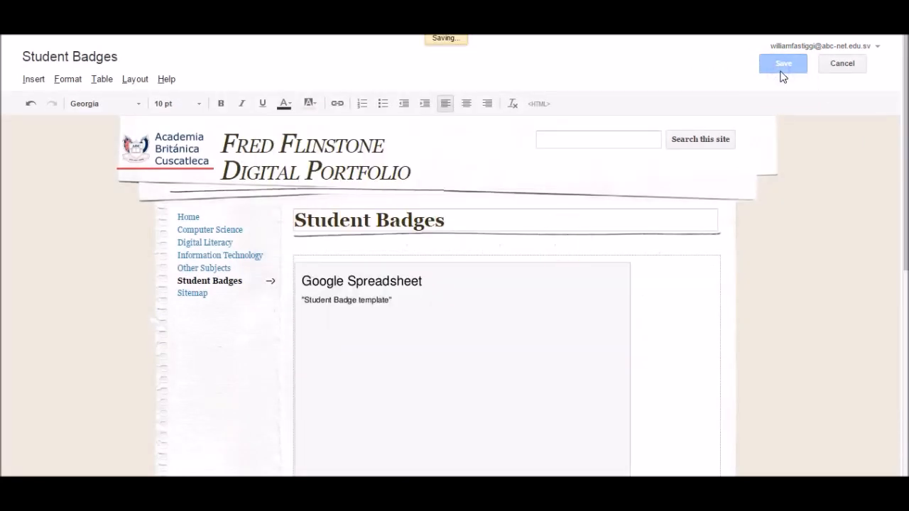
- Leave the published Student Badges page and go back to Home via the sidebar
left_click(783, 63)
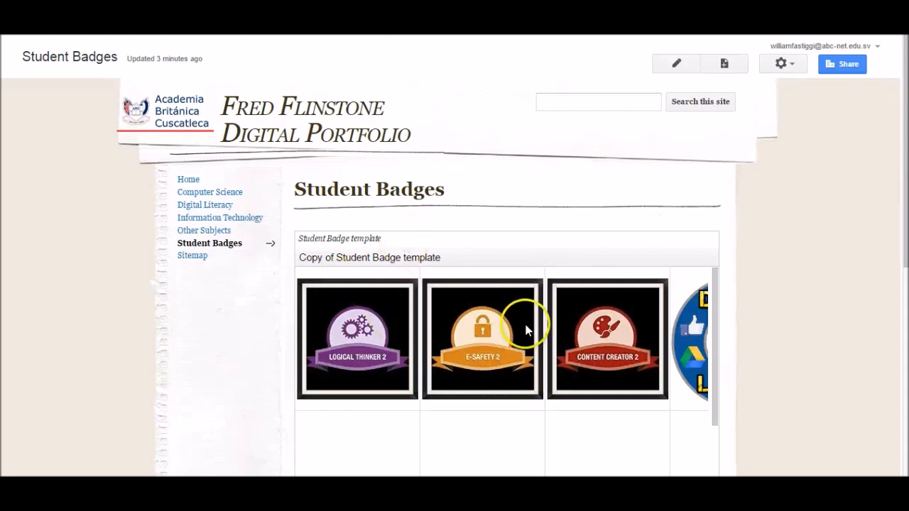
mouse_move(557, 259)
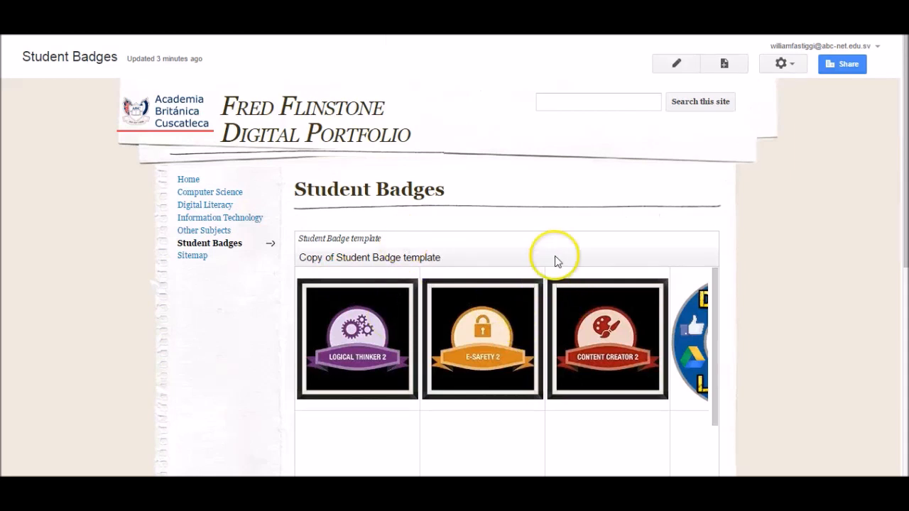
mouse_move(561, 258)
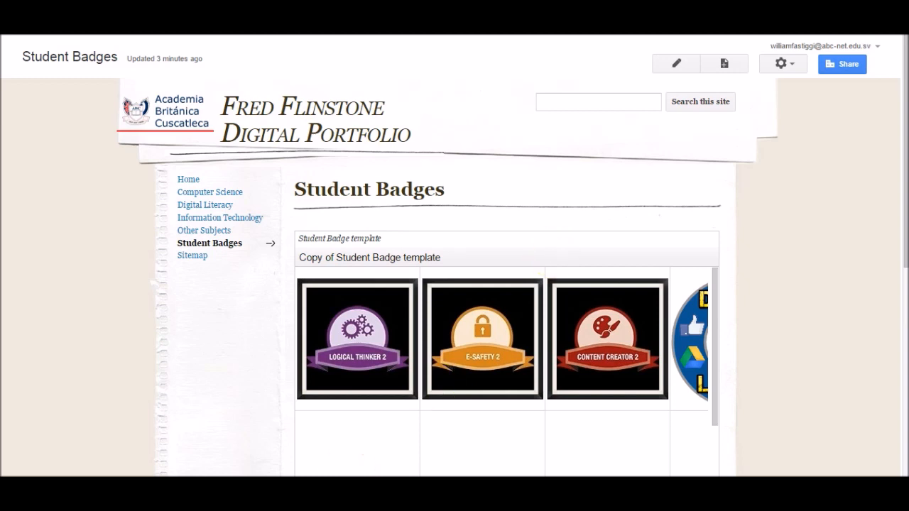
left_click(188, 179)
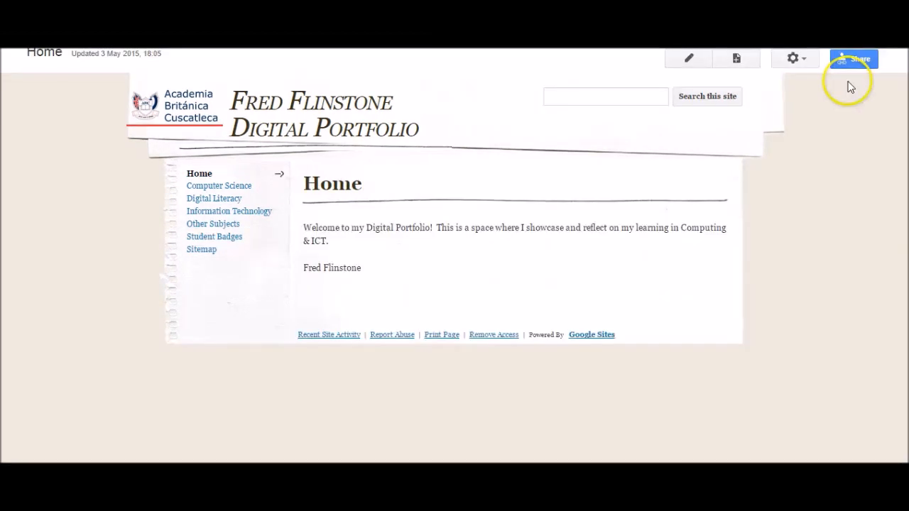